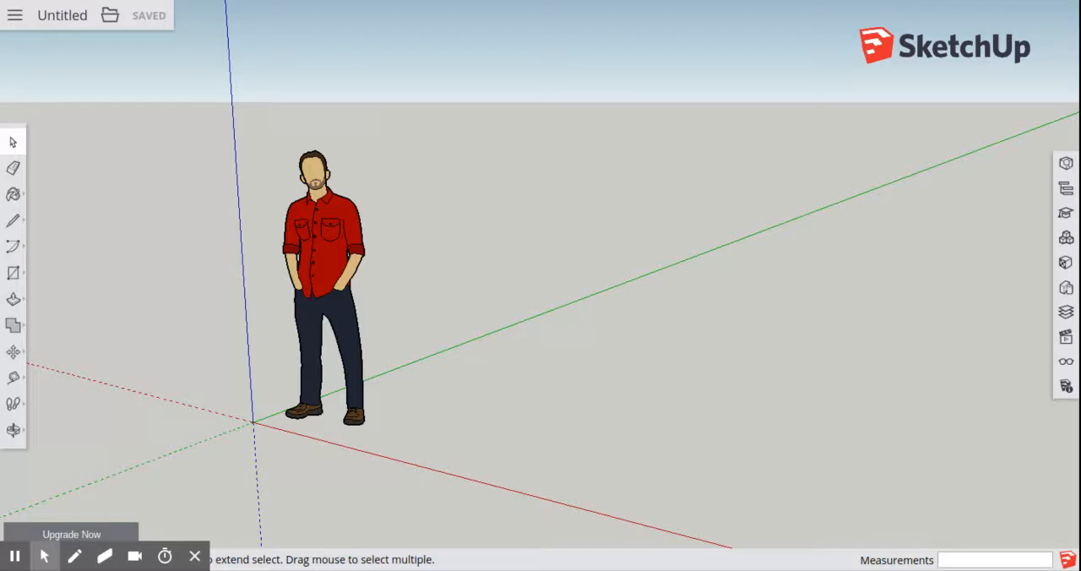
mouse_move(695, 183)
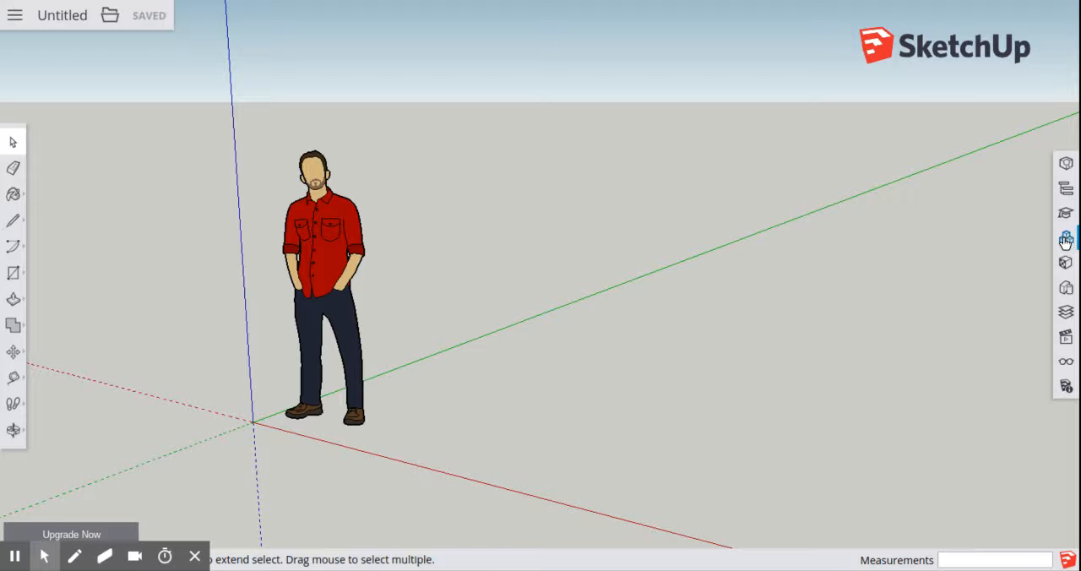
Search 3D Warehouse for 'ship' and choose the first sailing ship result
left_click(1066, 240)
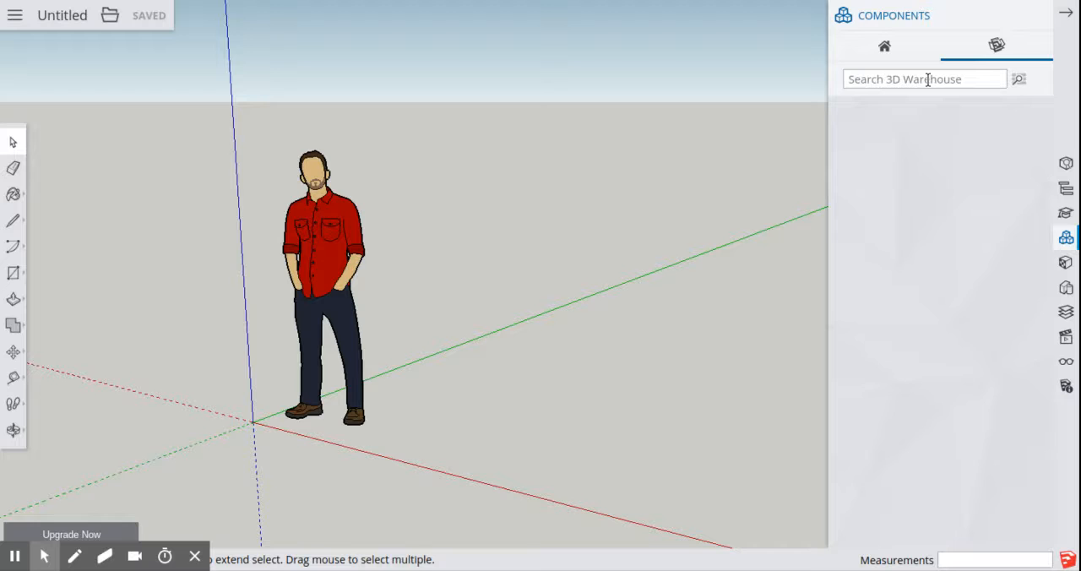
type("ship")
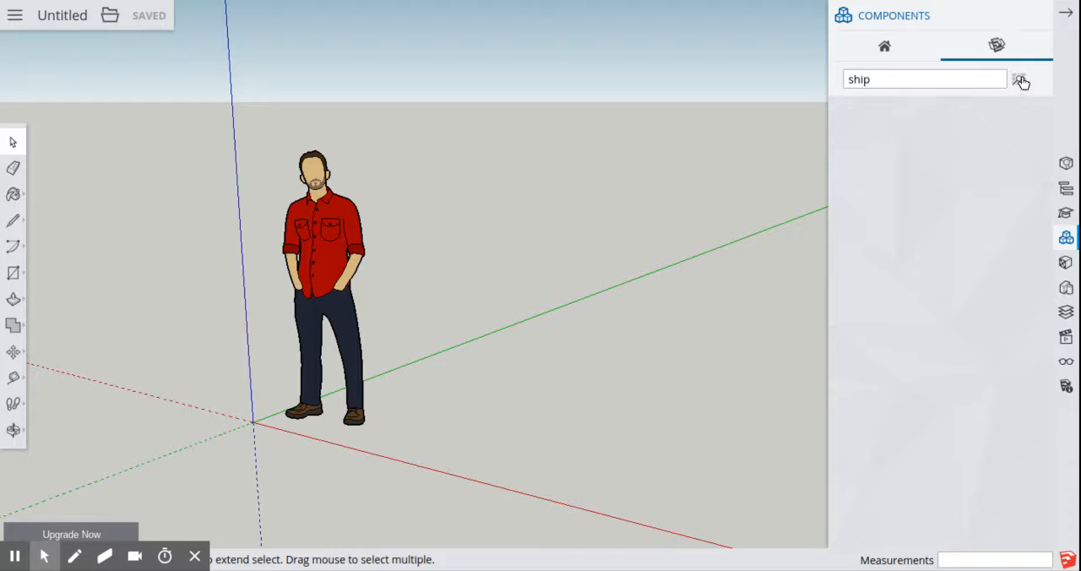
left_click(1020, 78)
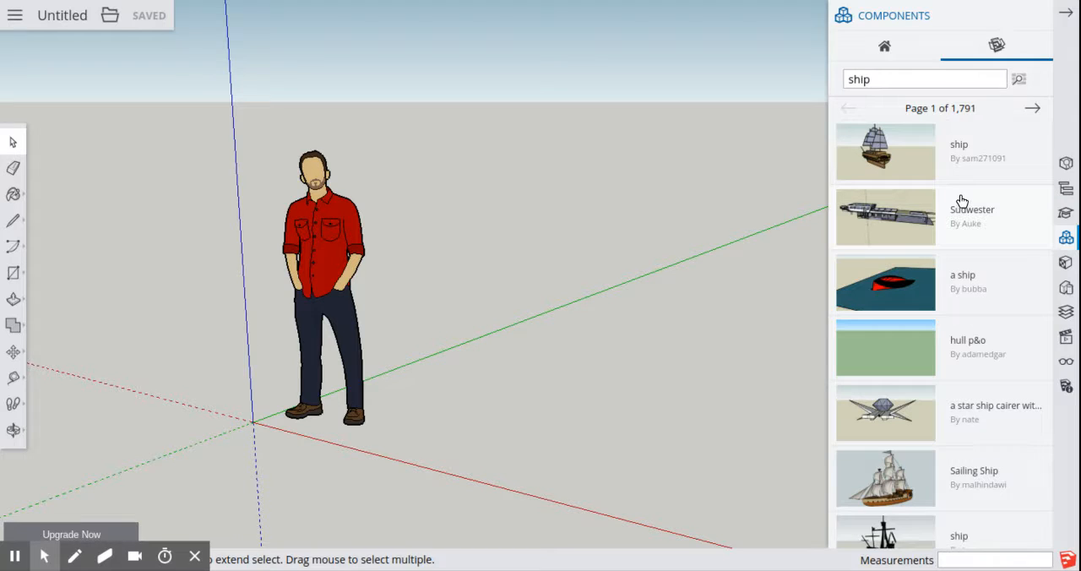
left_click(885, 152)
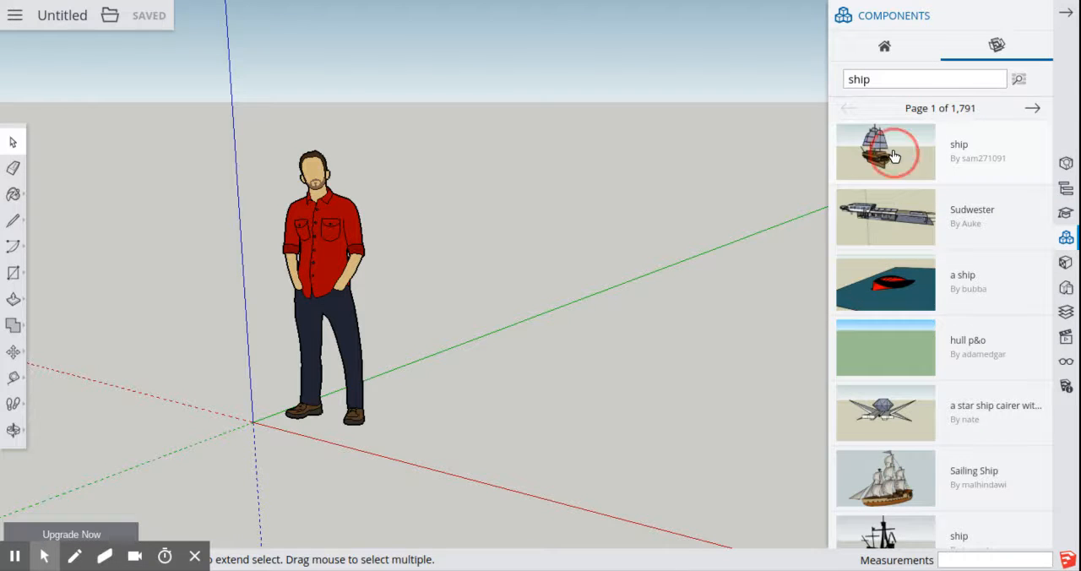
Place the chosen sailing ship with its rows of cannons into the model
left_click(885, 152)
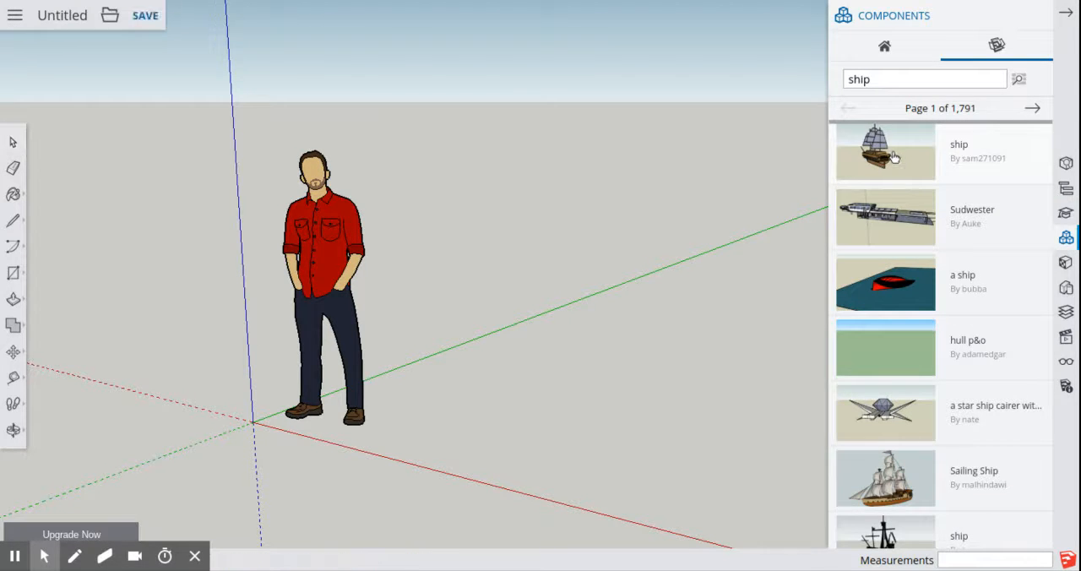
mouse_move(825, 175)
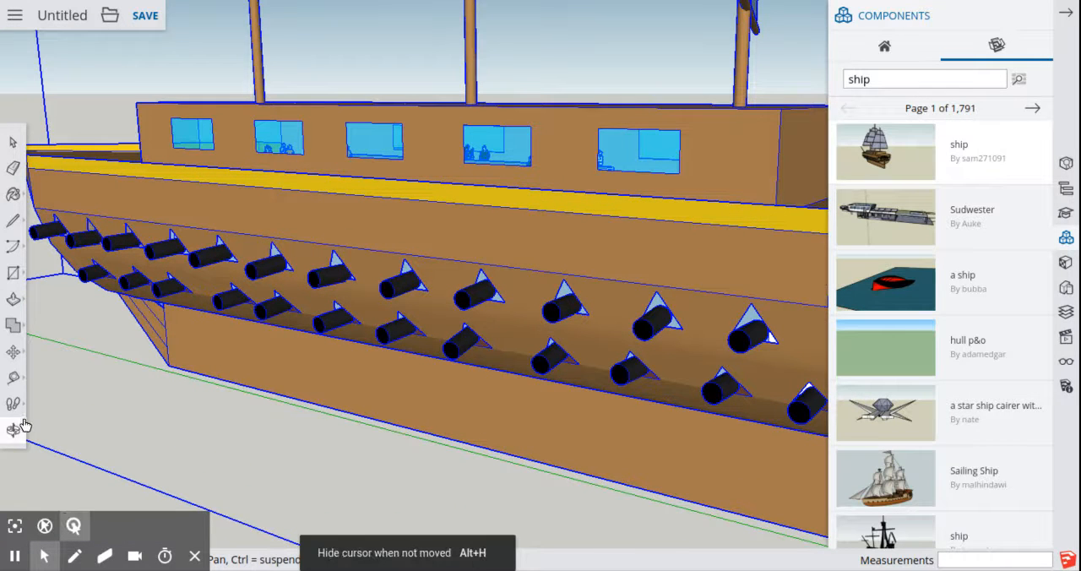
left_click(13, 429)
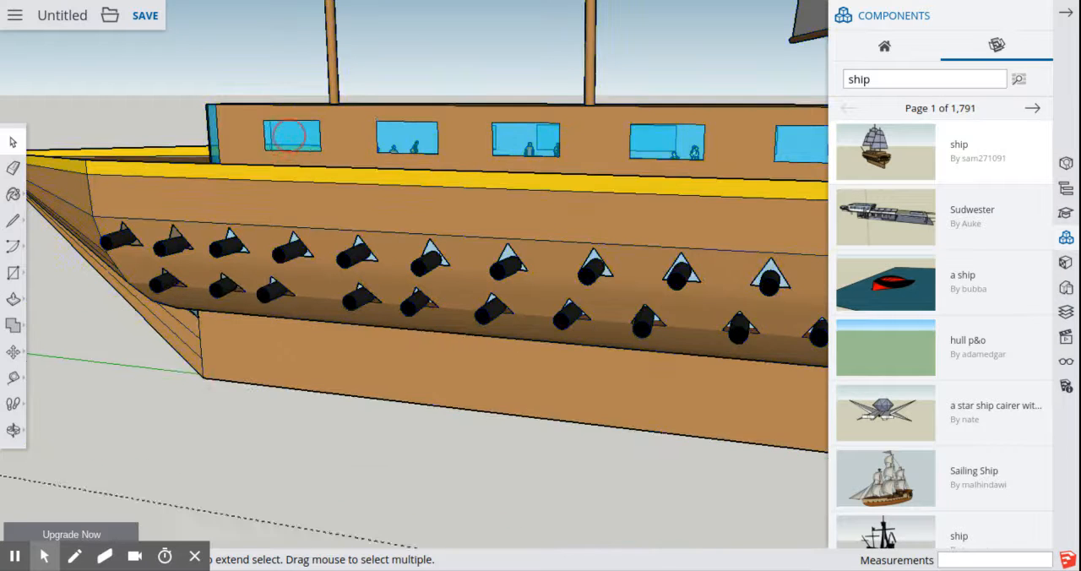
Walk forward into the ship's windowed deck corridor among the people figures
scroll("down", 3)
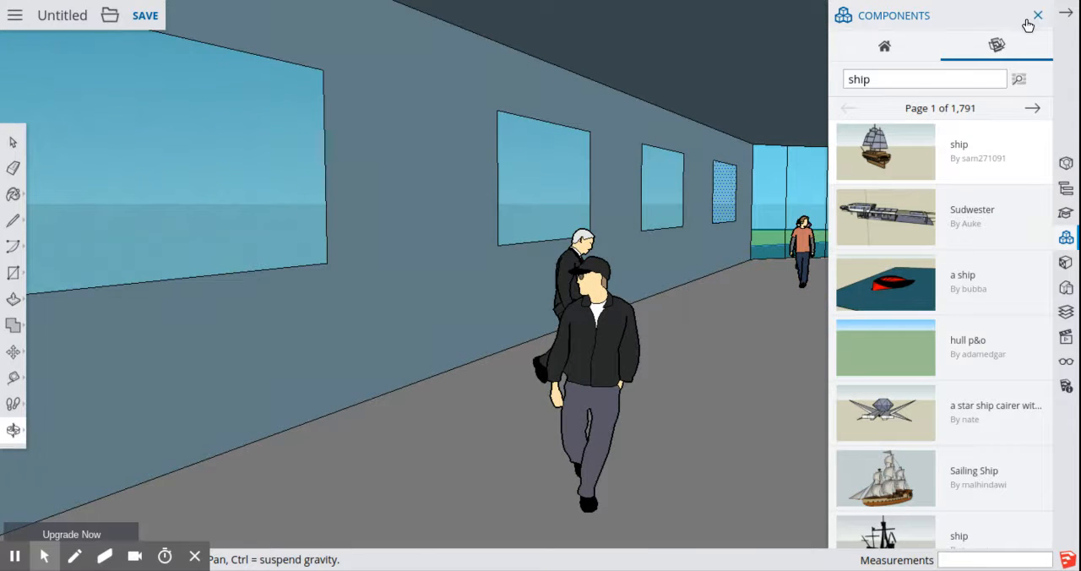
left_click(1037, 15)
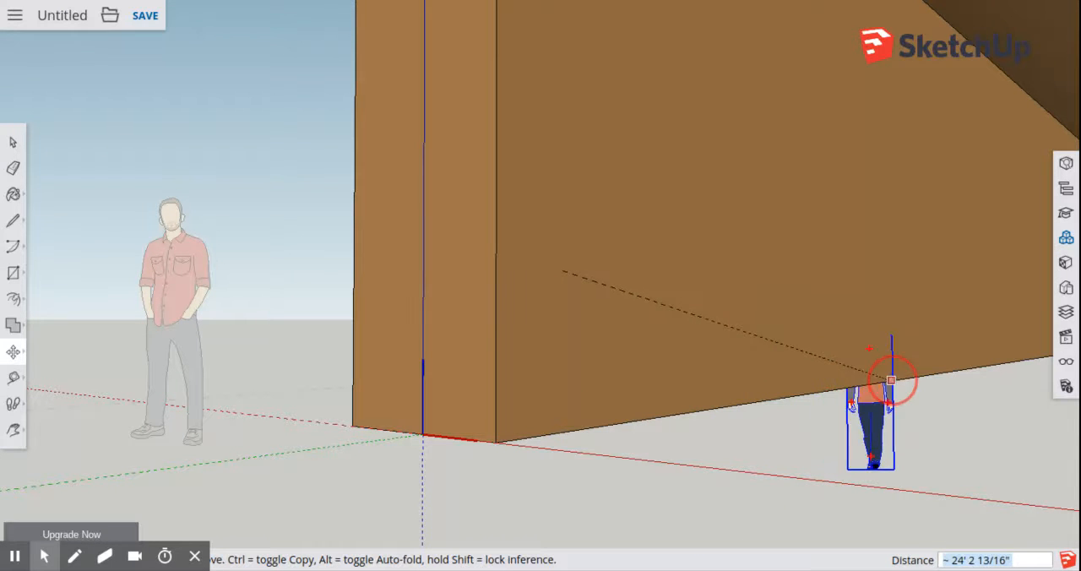
Move the embedded person figure about 44 feet out along the red axis
left_click_drag(892, 380, 1000, 348)
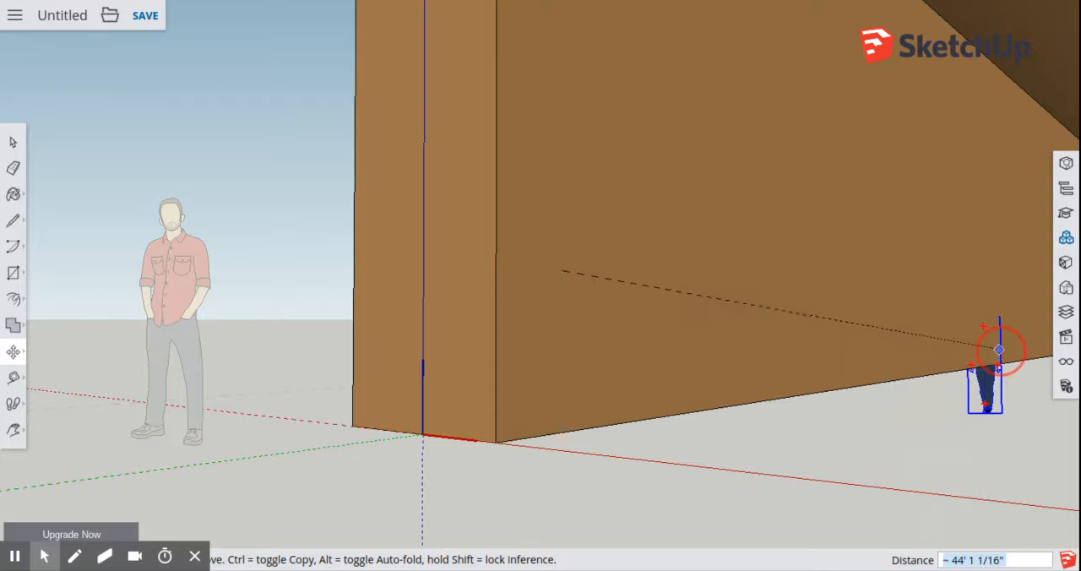